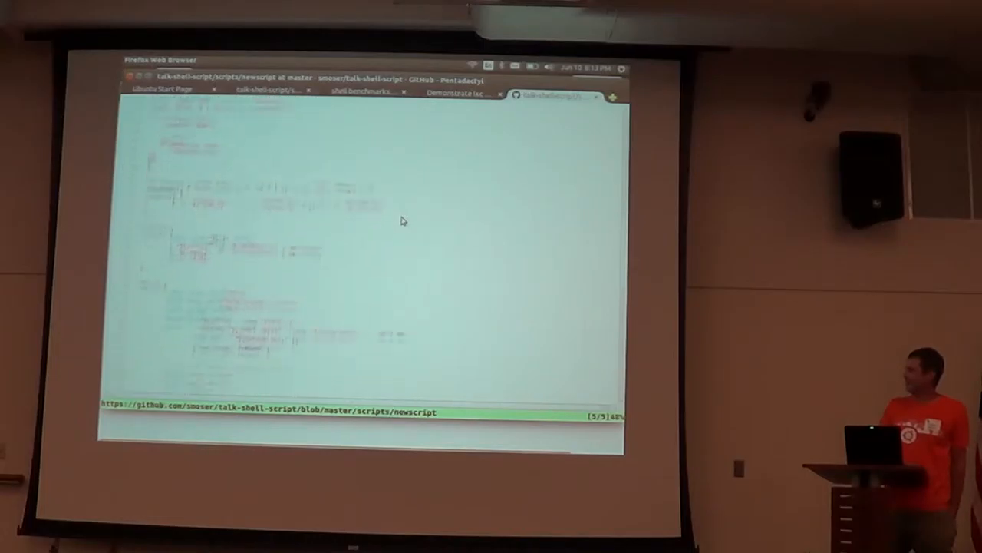
Scroll further through the newscript source on GitHub before leaving for the terminal
{"action": "scroll", "scroll_direction": "down", "scroll_amount": 3}
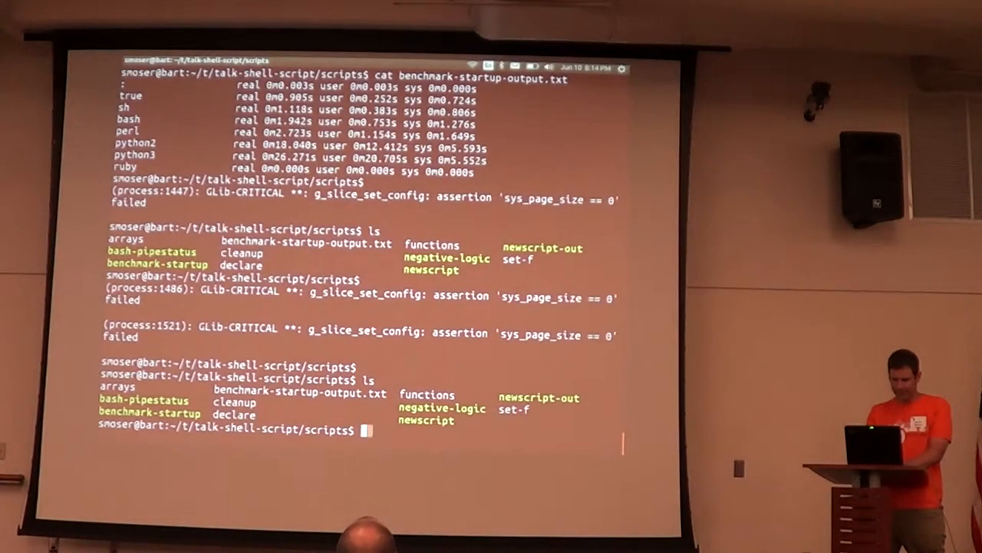
Run ./newscript for usage, generate a template named foo, and edit foo in vi
{"action": "type", "text": "./newscript"}
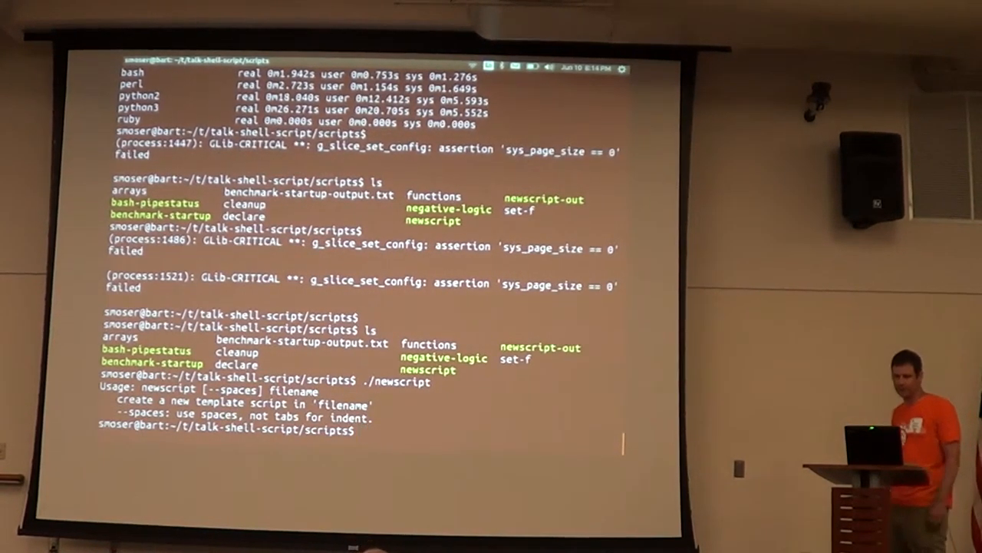
{"action": "type", "text": "./newscript"}
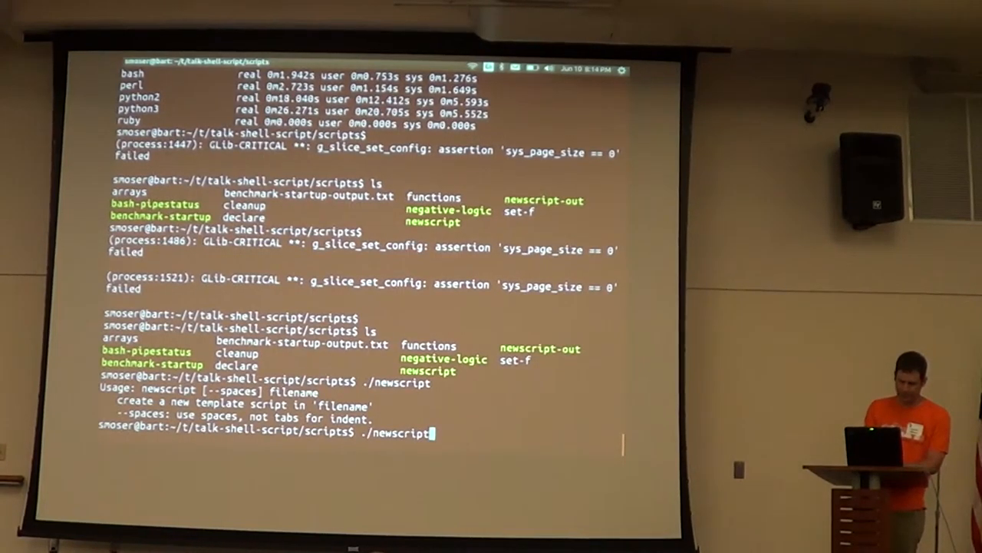
{"action": "type", "text": "foo"}
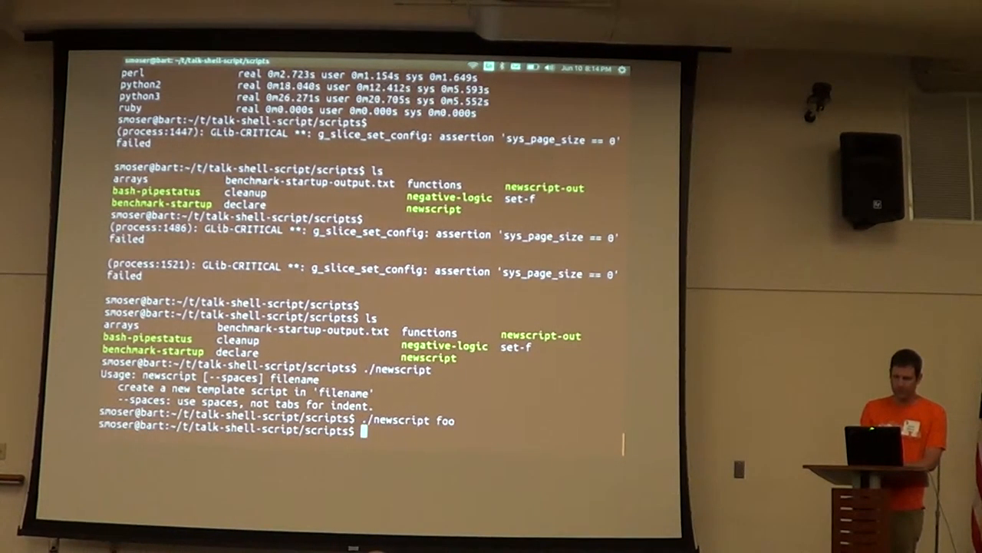
{"action": "type", "text": "v"}
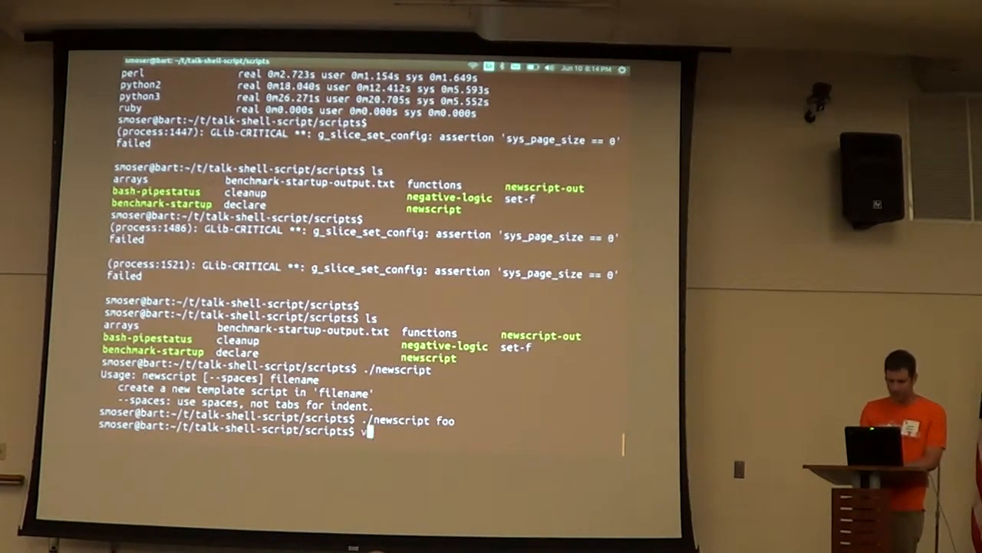
{"action": "type", "text": "i foo"}
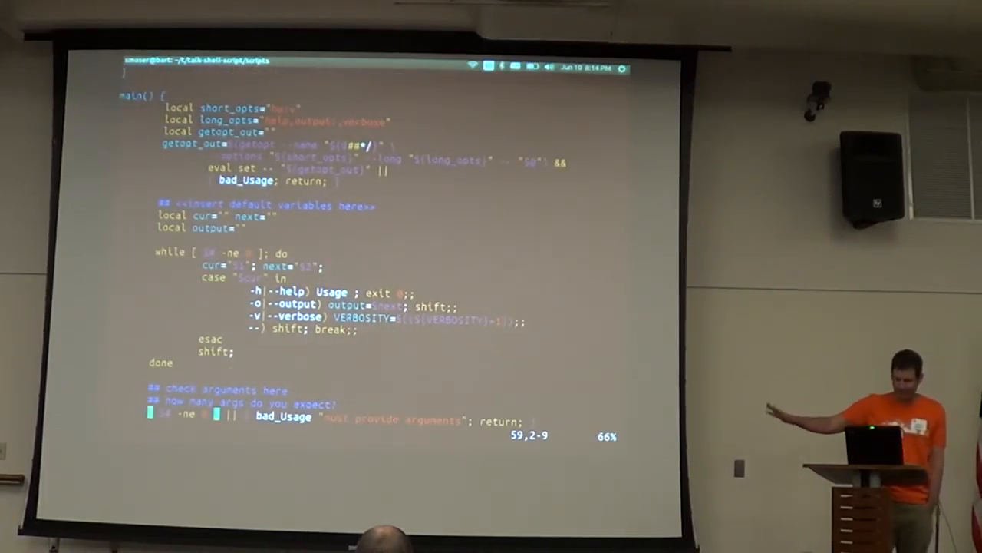
Scroll down foo in Vim to show main() and the getopt option-parsing loop
{"action": "scroll", "scroll_direction": "down", "scroll_amount": 3}
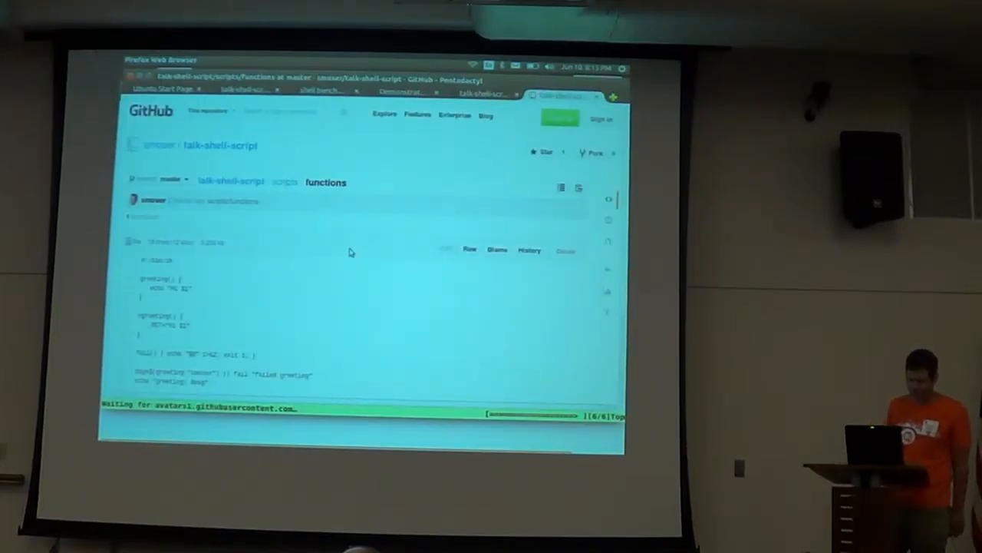
{"action": "scroll", "scroll_direction": "down", "scroll_amount": 3}
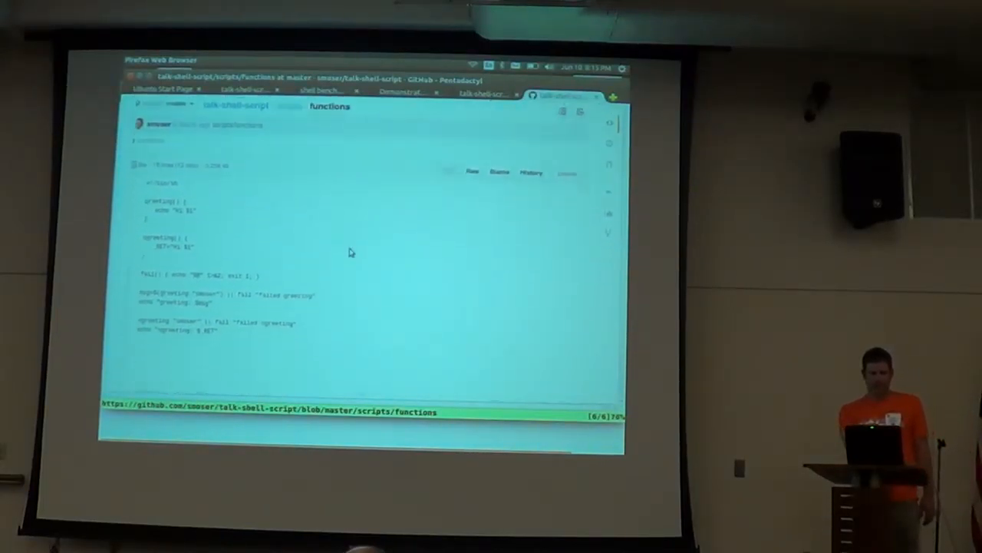
{"action": "scroll", "scroll_direction": "down", "scroll_amount": 3}
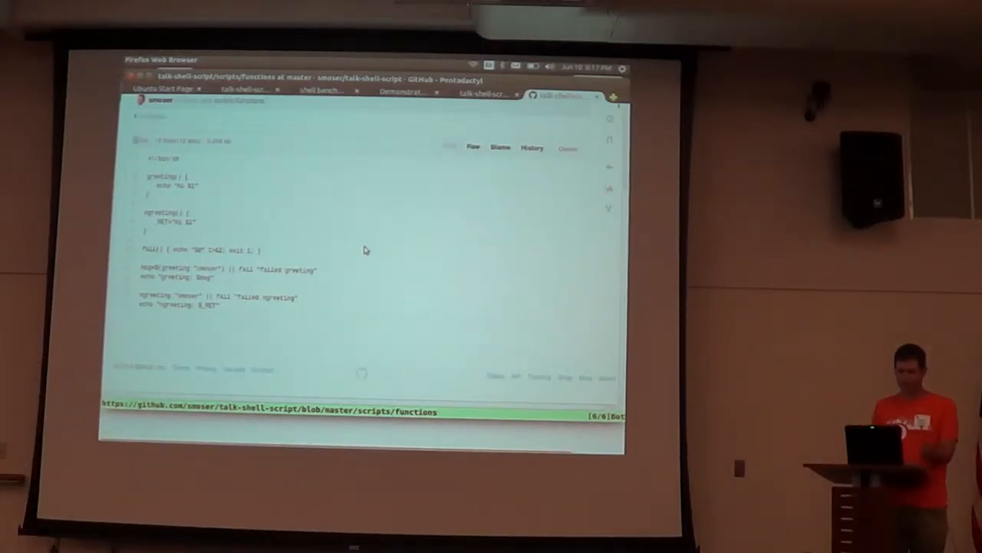
{"action": "key", "text": "alt+Tab"}
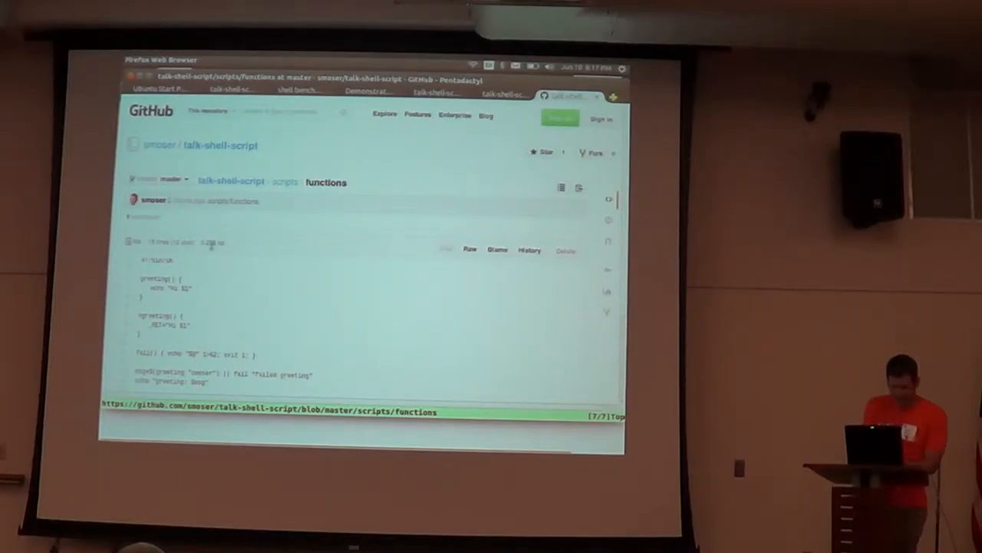
Navigate to the scripts folder, load the declare script and scroll through its examples
{"action": "left_click", "coordinate": [283, 181]}
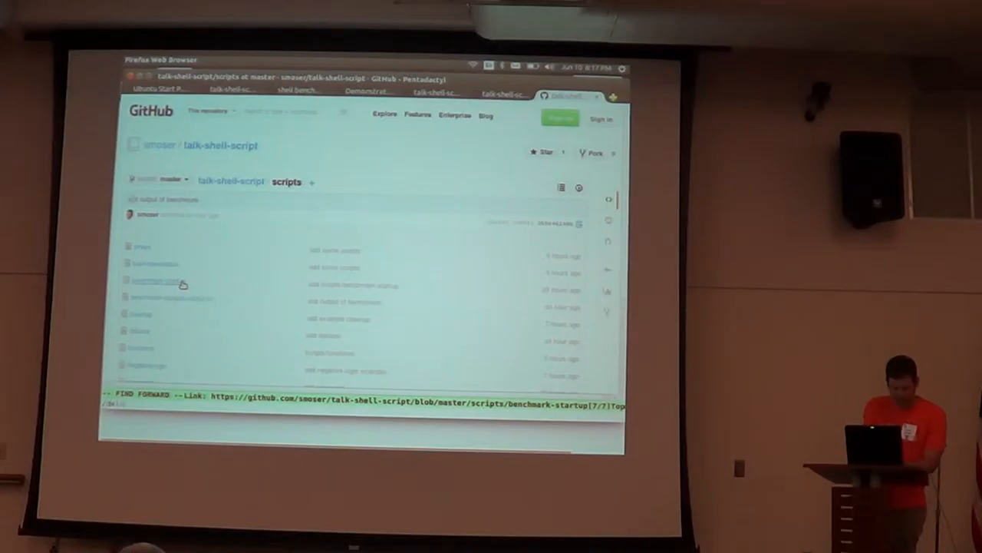
{"action": "left_click", "coordinate": [154, 282]}
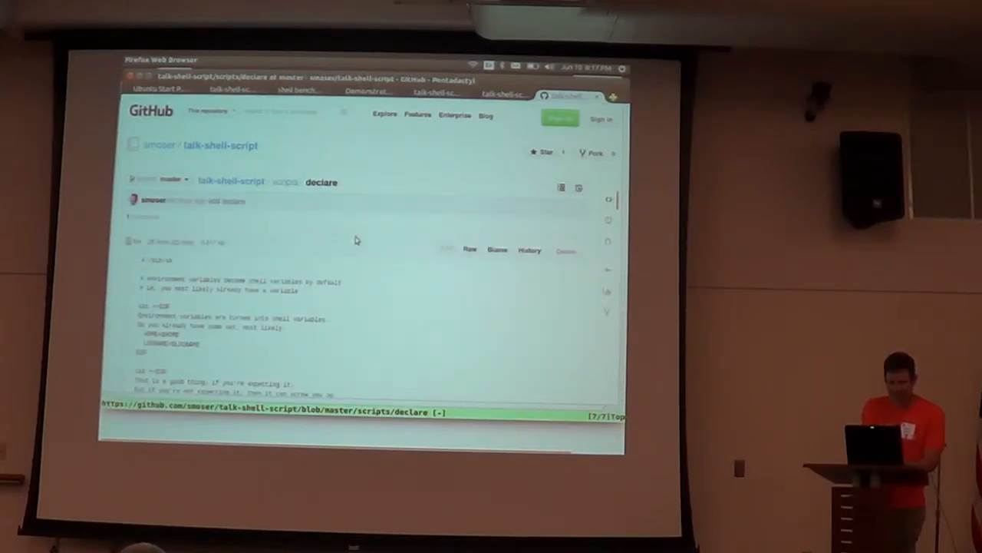
{"action": "scroll", "scroll_direction": "down", "scroll_amount": 3}
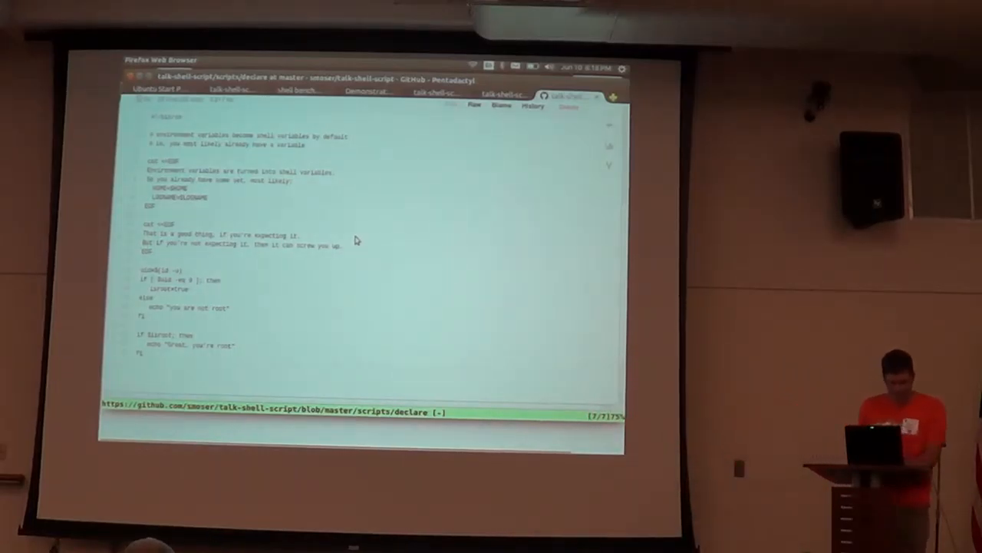
Switch to the terminal and run 'env isroot=true bash ./declare' so it reports being root
{"action": "key", "text": "Alt+Tab"}
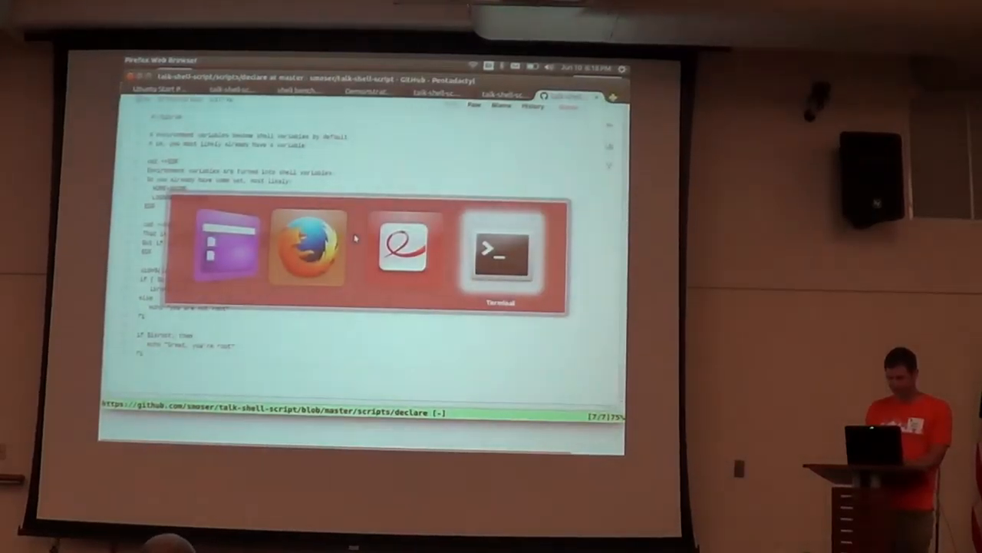
{"action": "left_click", "coordinate": [496, 249]}
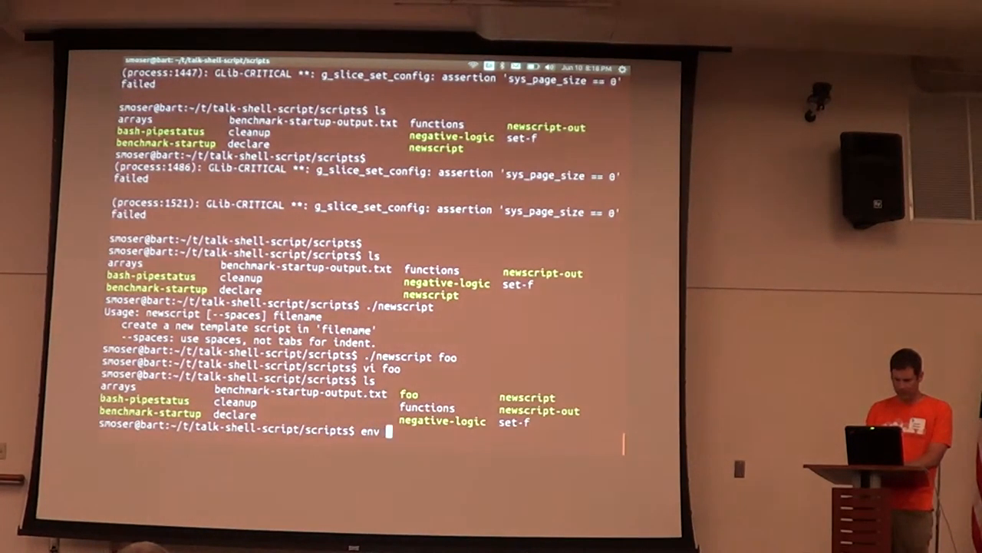
{"action": "type", "text": "-i isroo"}
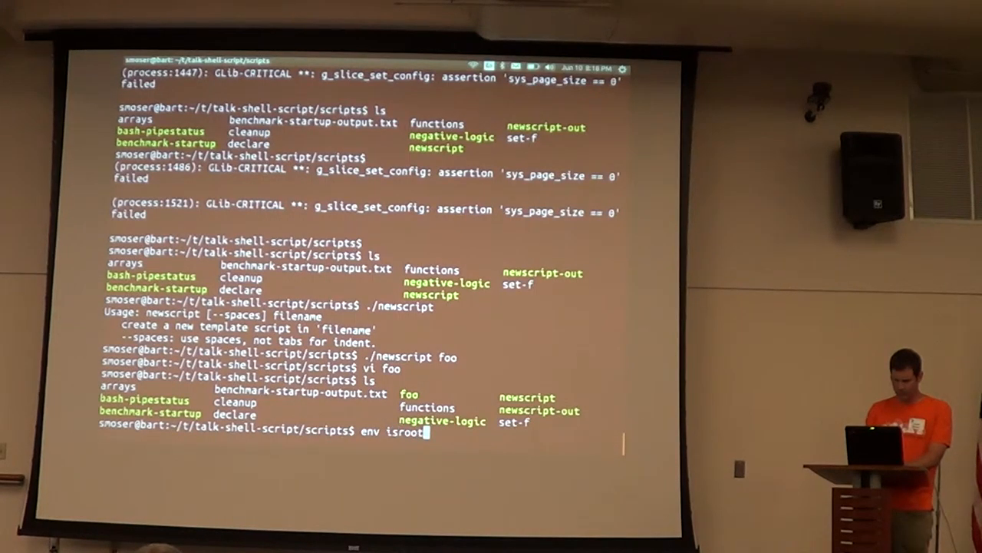
{"action": "type", "text": "=true"}
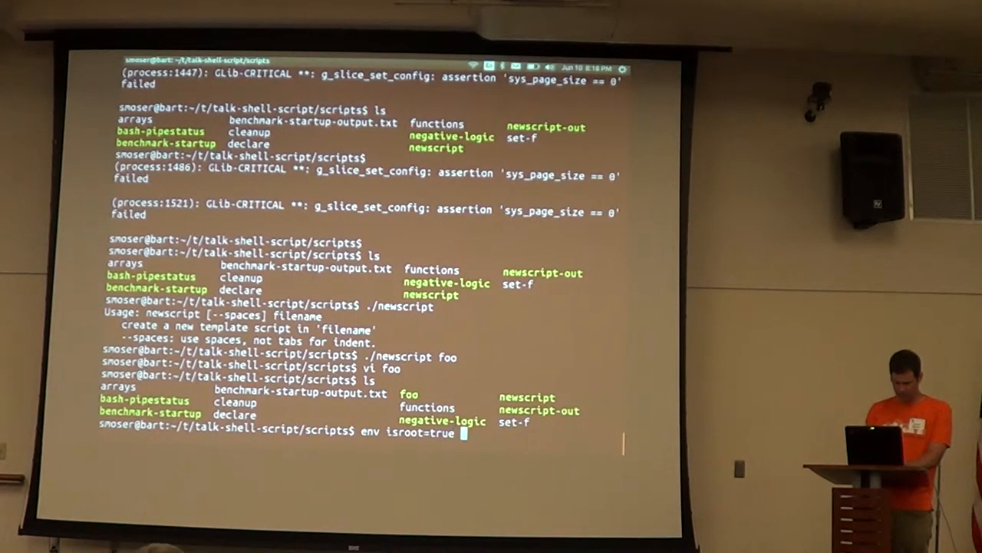
{"action": "type", "text": "./"}
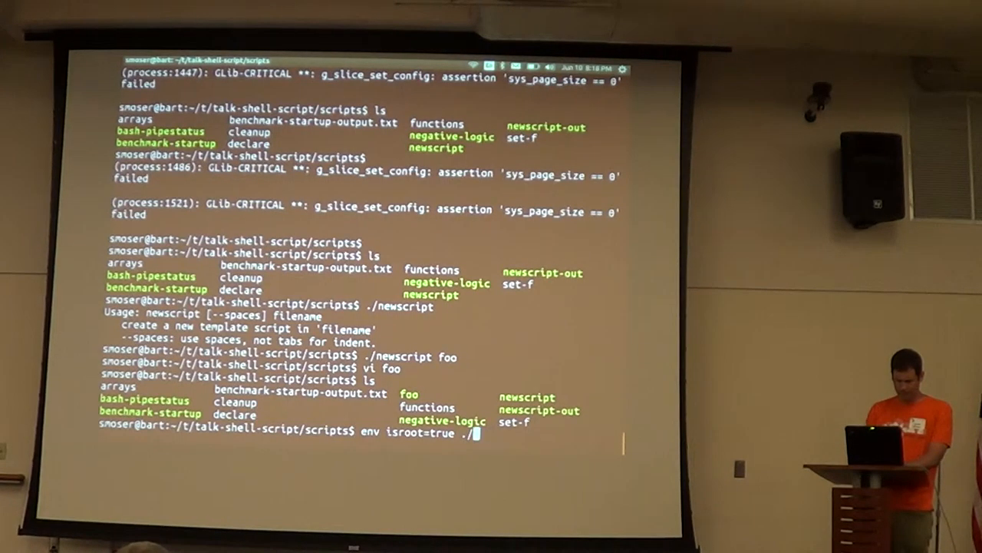
{"action": "type", "text": "bas"}
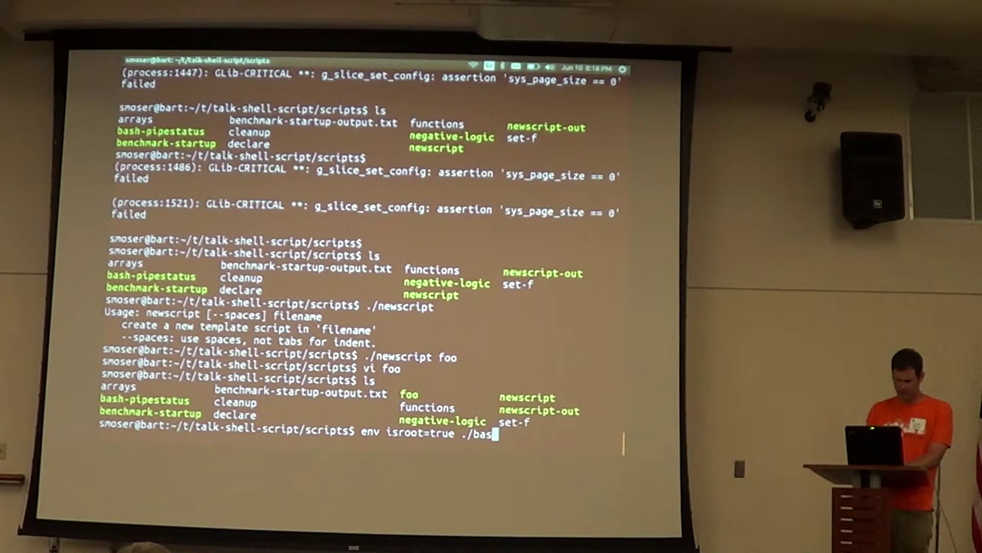
{"action": "key", "text": "BackSpace"}
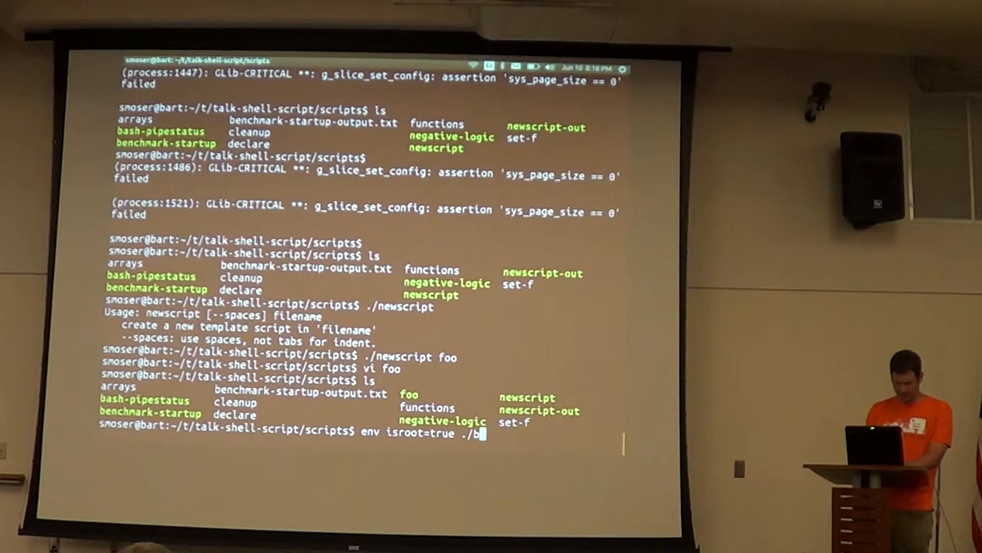
{"action": "key", "text": "BackSpace"}
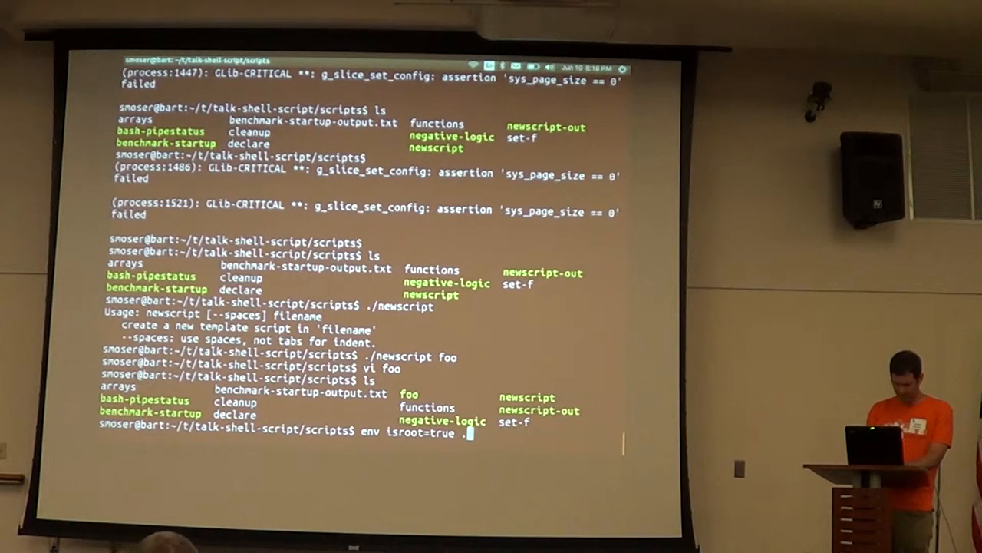
{"action": "type", "text": "bash ./declar"}
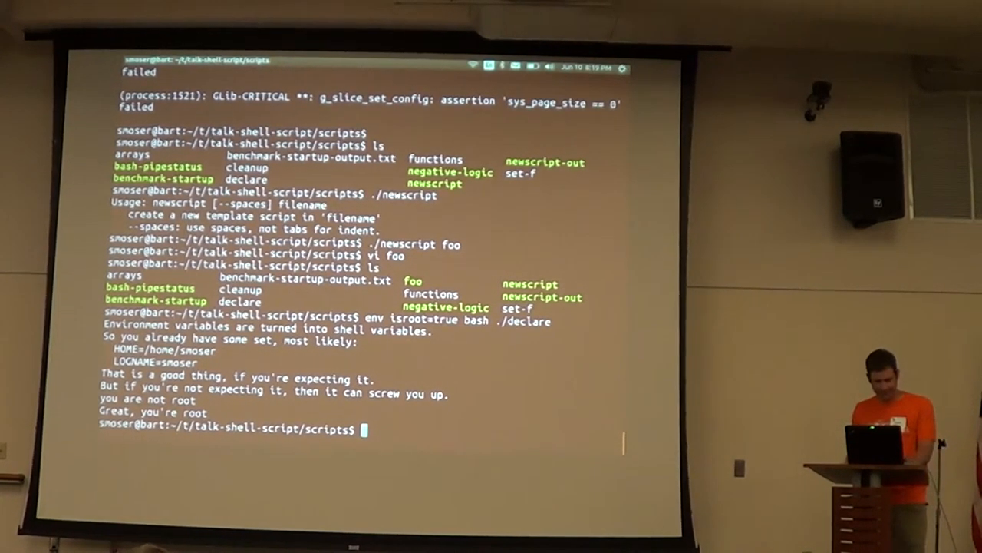
{"action": "type", "text": "env isroot=true bash ./declare"}
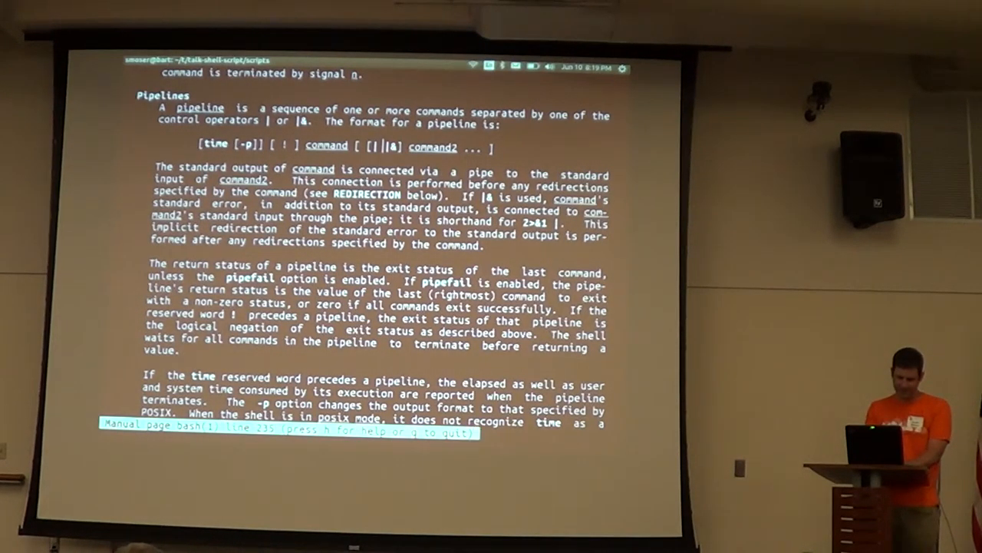
Quit the bash manual and scroll through the declare script source on GitHub
{"action": "key", "text": "q"}
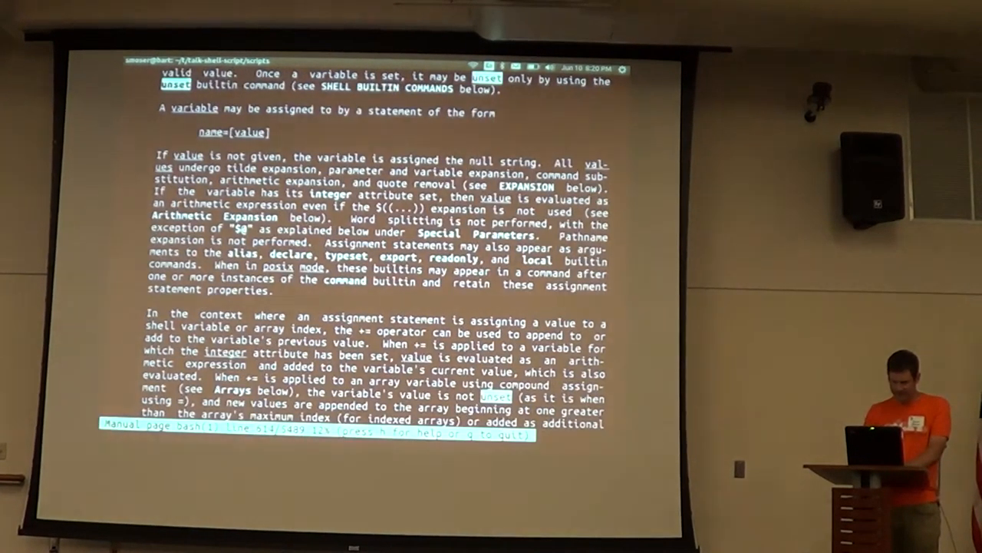
{"action": "scroll", "scroll_direction": "down", "scroll_amount": 3}
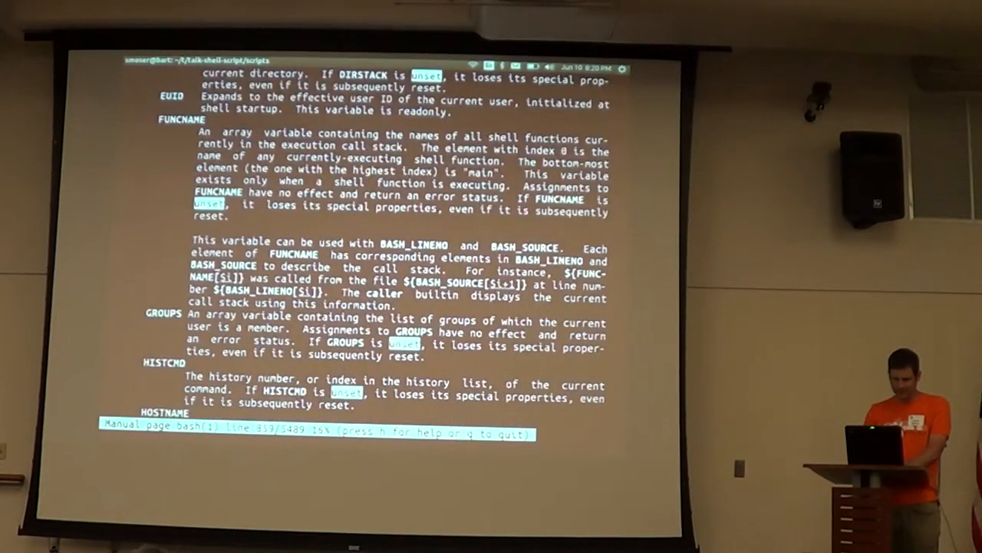
{"action": "scroll", "scroll_direction": "down", "scroll_amount": 3}
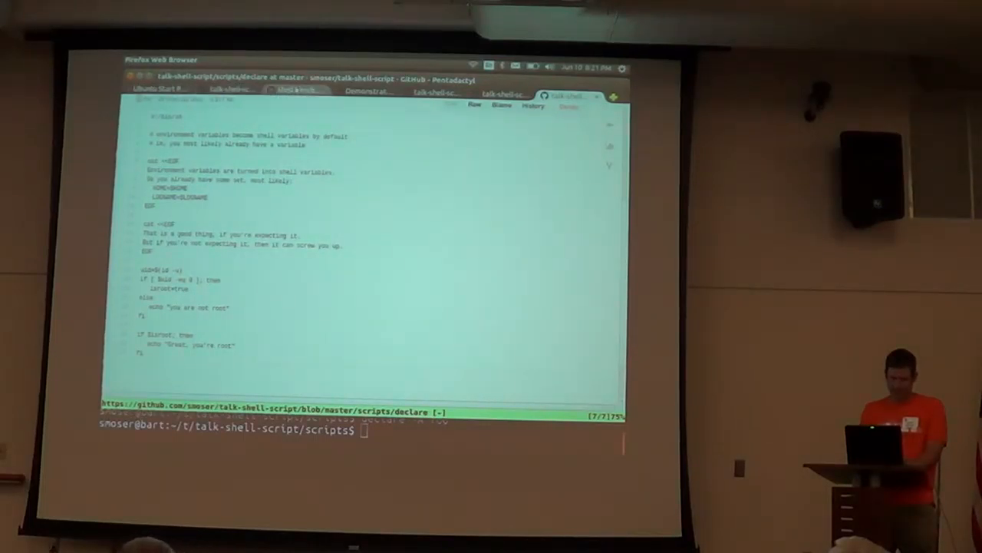
Alt+Tab back to the terminal where 'declare -A foo' is run
{"action": "key", "text": "alt+Tab"}
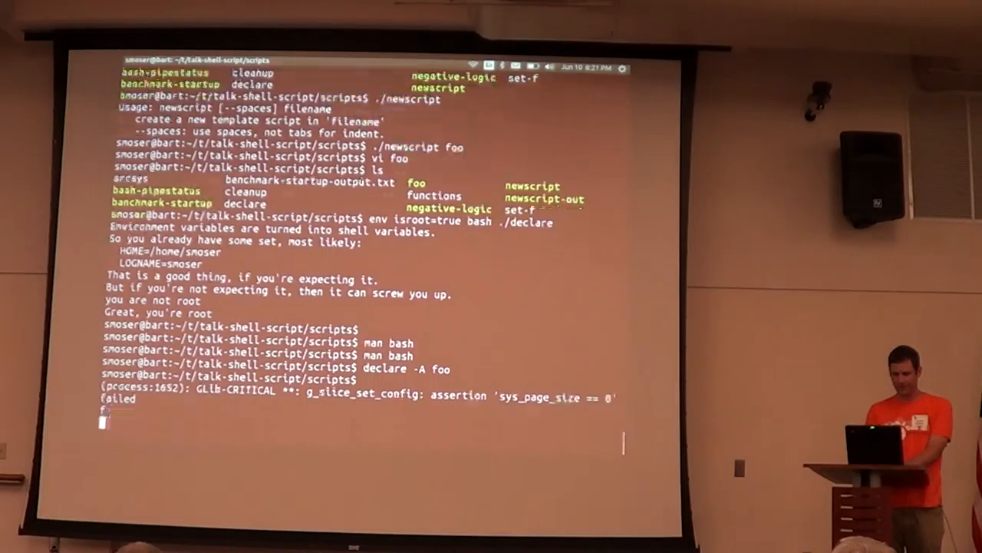
Loop over * echoing each name, touch a file named "*", and rerun the loop
{"action": "type", "text": "for"}
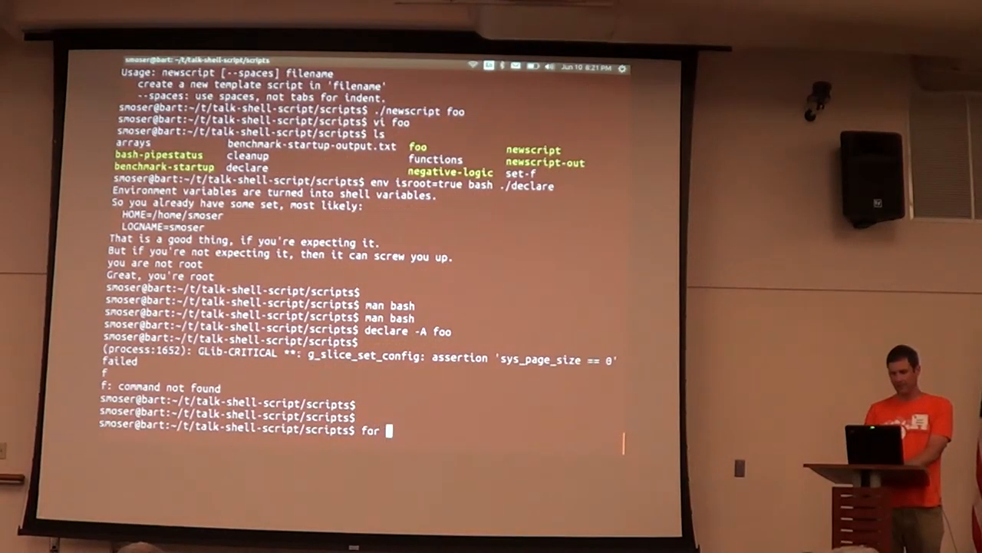
{"action": "type", "text": "a in *; do echo $a; done"}
{"action": "type", "text": "t"}
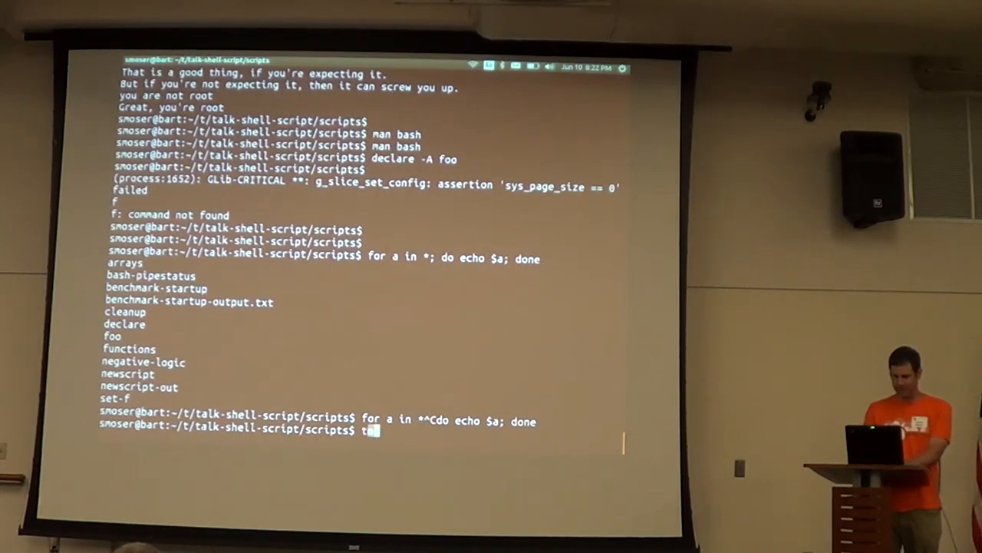
{"action": "type", "text": "ouch \"*\""}
{"action": "type", "text": "for a in \""}
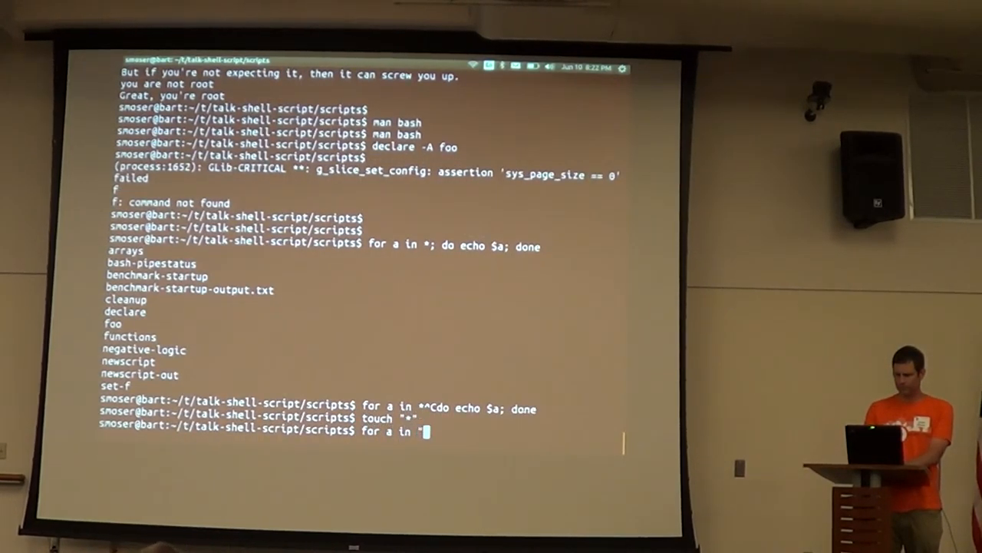
{"action": "type", "text": "*; doe"}
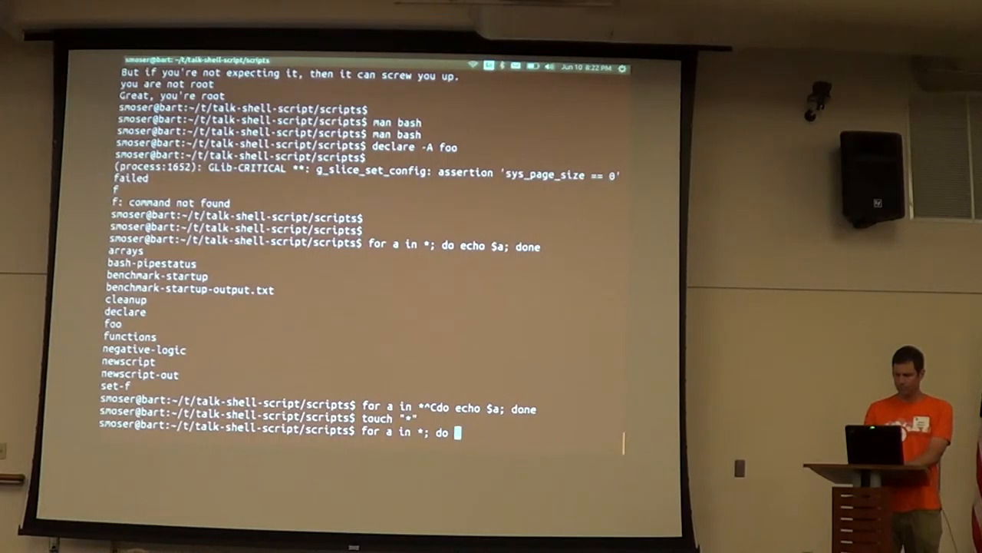
{"action": "type", "text": " echo $a; done"}
{"action": "key", "text": "Return"}
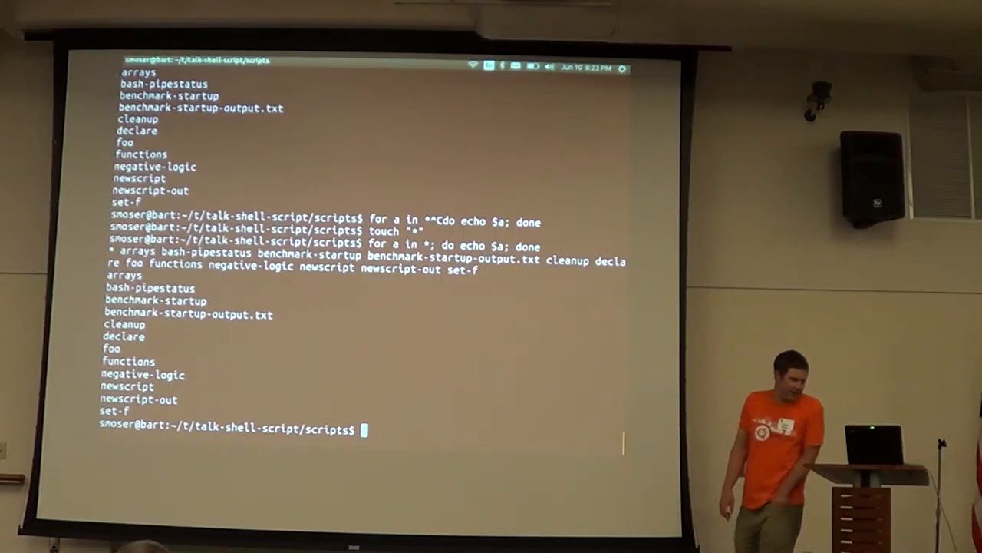
Run 'set -f' so the loop prints a literal * instead of expanding it
{"action": "type", "text": "set -"}
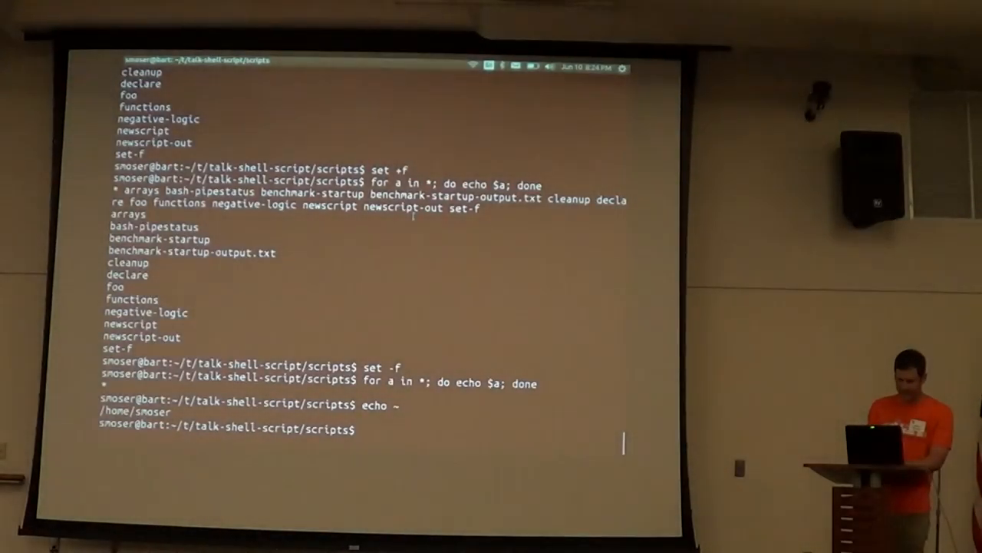
Enter the for-loop over * again, including a misquoted variant, and run it
{"action": "type", "text": "for a in *; do echo $a; done"}
{"action": "type", "text": "set +"}
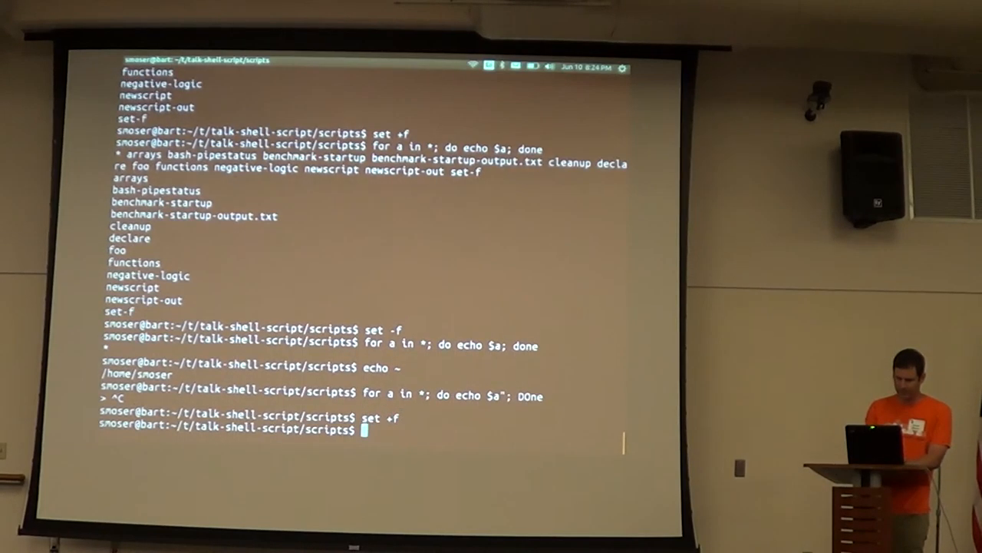
{"action": "type", "text": "for a in *; do echo $a\"; DOne"}
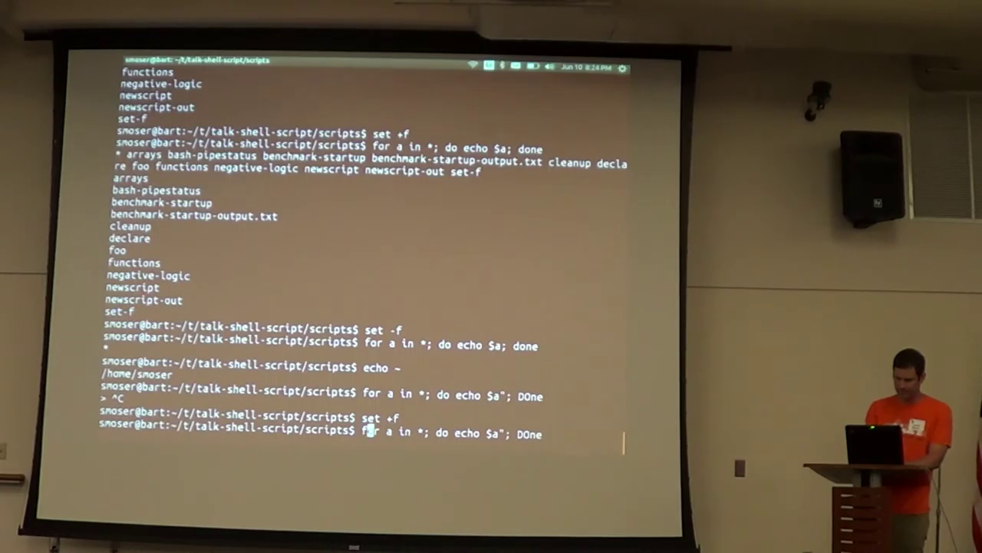
{"action": "key", "text": "Return"}
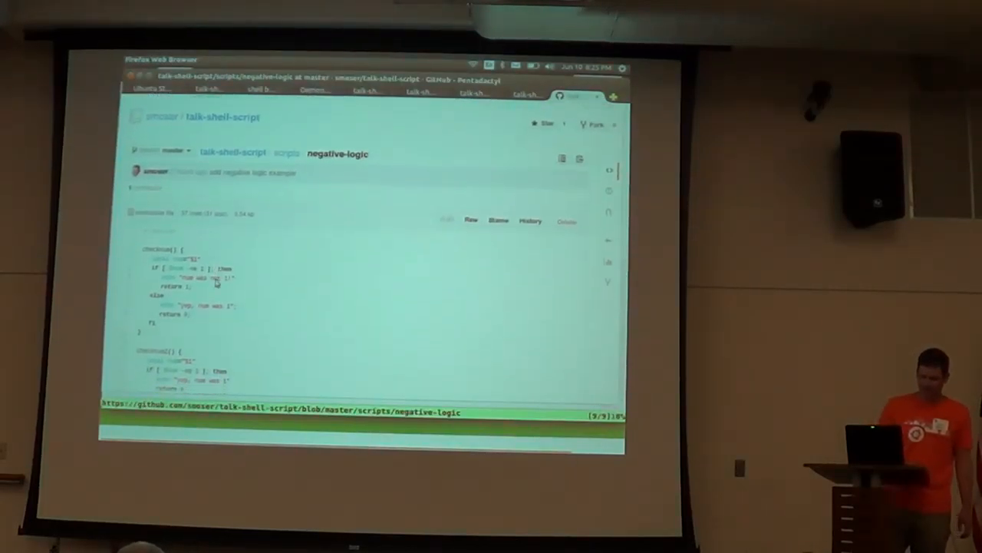
Scroll down the negative-logic script page in the talk-shell-script repository
{"action": "scroll", "scroll_direction": "down", "scroll_amount": 3}
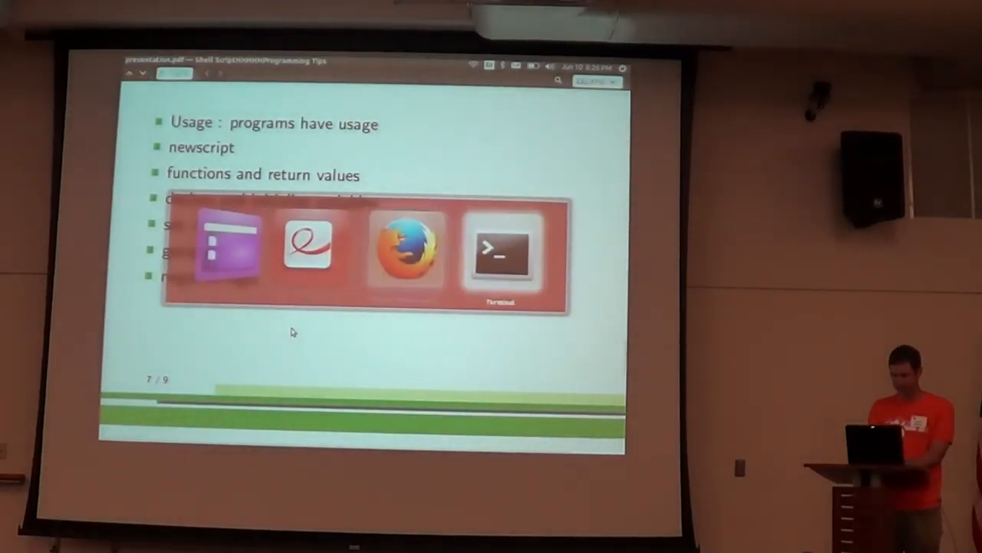
Run ./negative-logic to show its Illegal number errors, cat its source, and start rerunning it
{"action": "left_click", "coordinate": [497, 253]}
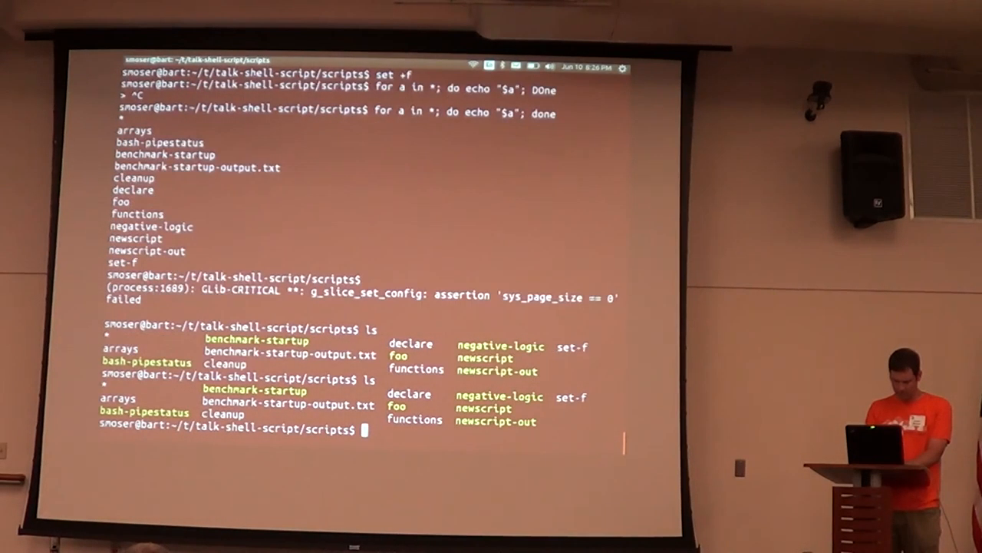
{"action": "type", "text": "./"}
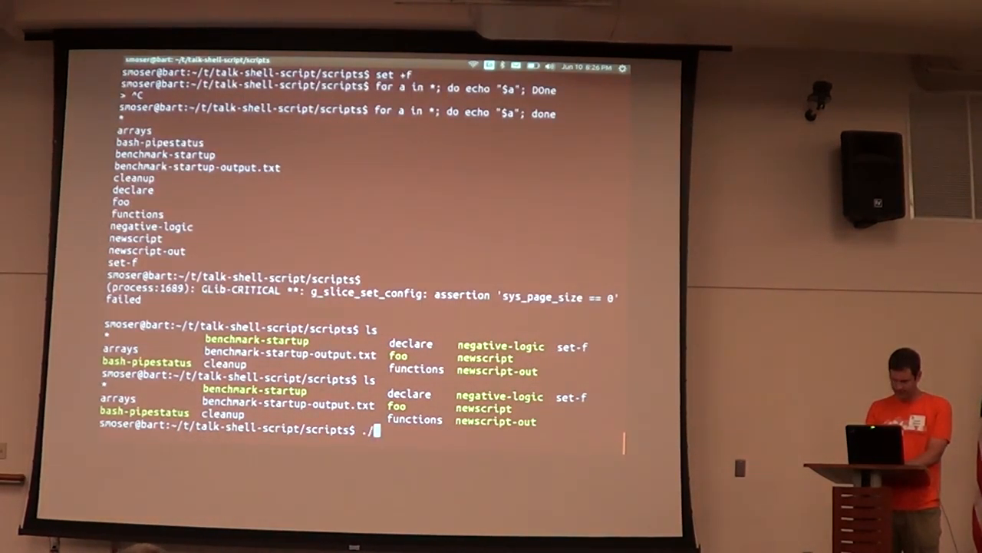
{"action": "type", "text": "negative-logi"}
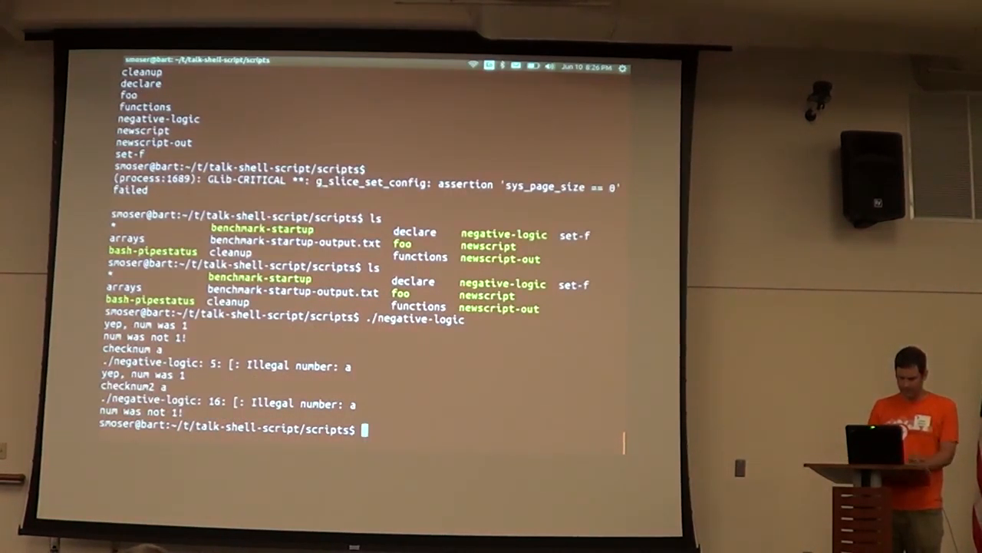
{"action": "type", "text": "cat ne"}
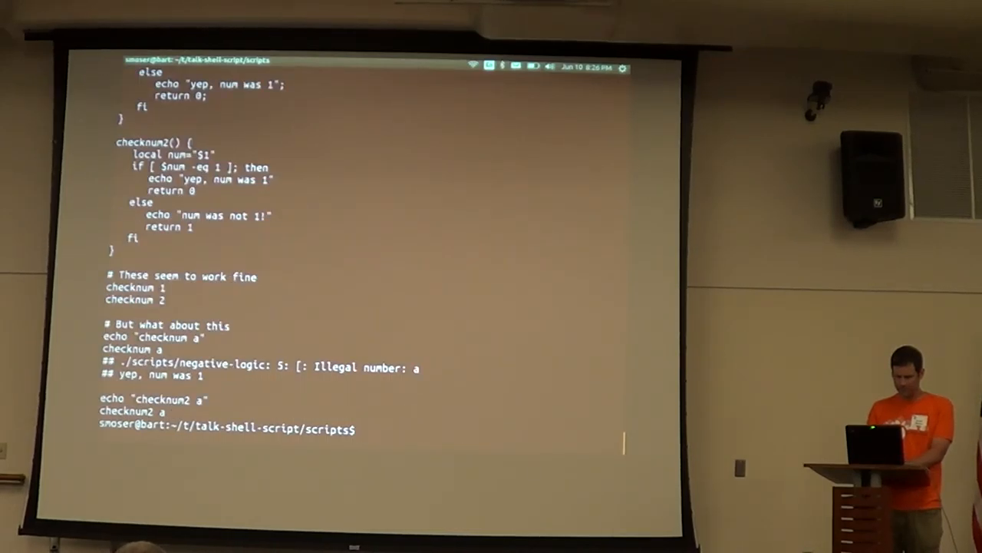
{"action": "type", "text": "./net"}
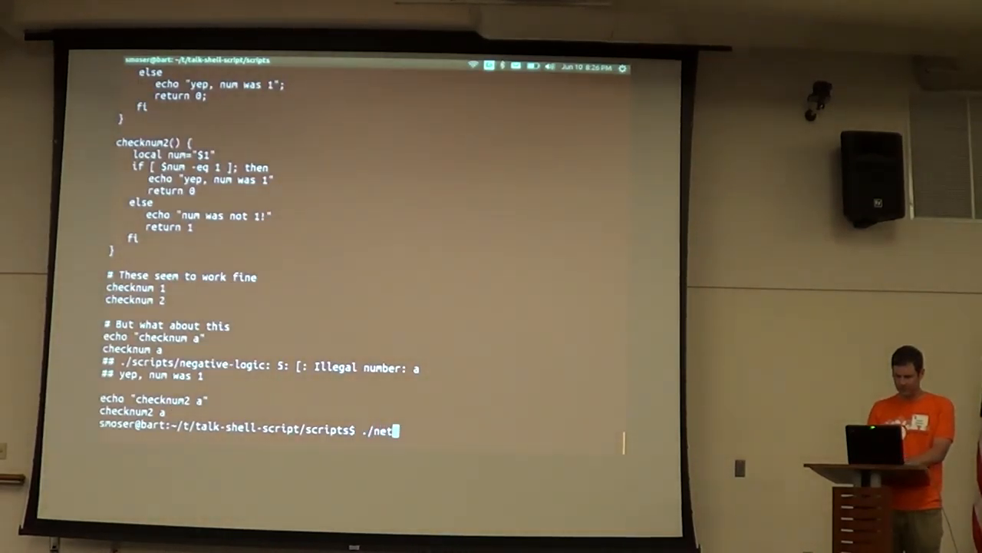